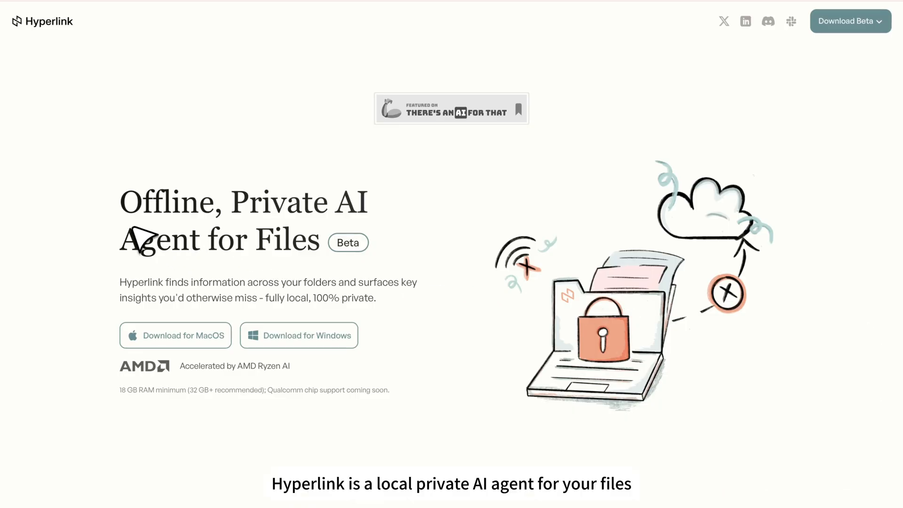
mouse_move(323, 246)
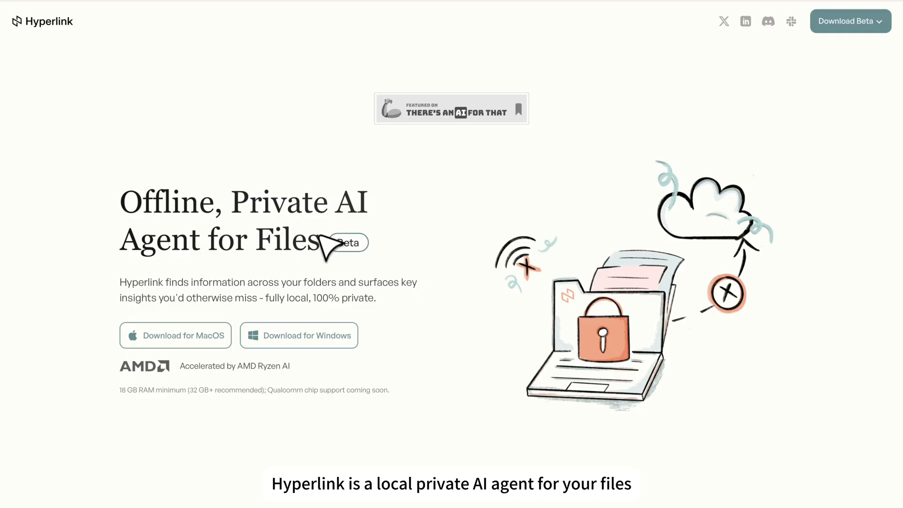
mouse_move(109, 292)
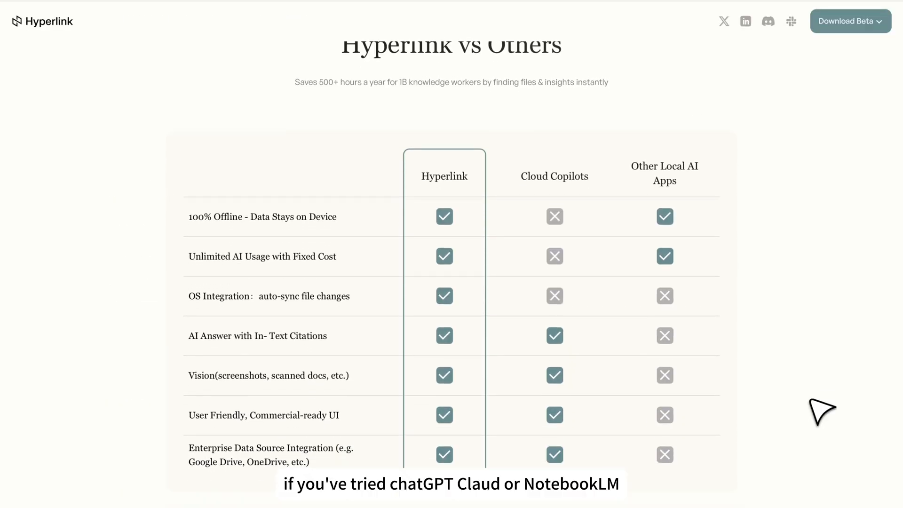
Scroll past the comparison table to the Why Hyperlink section's three feature descriptions.
scroll("down", 3)
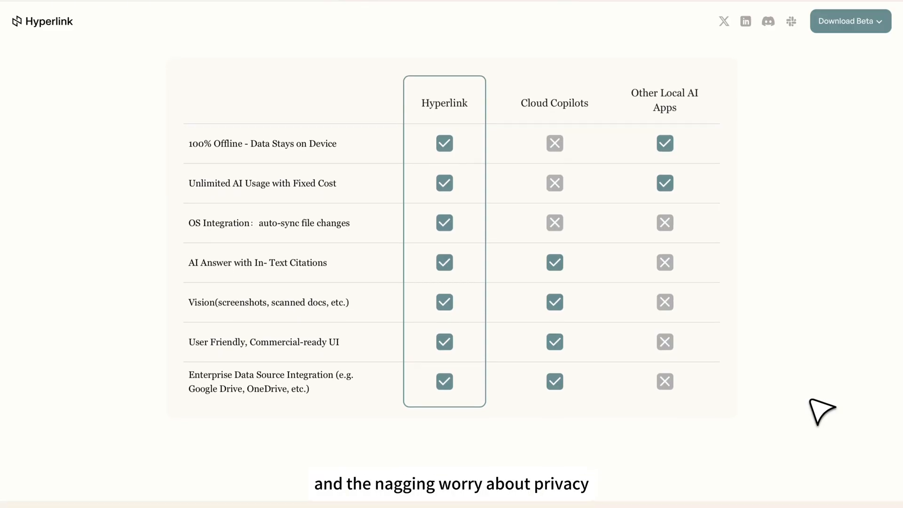
scroll("down", 3)
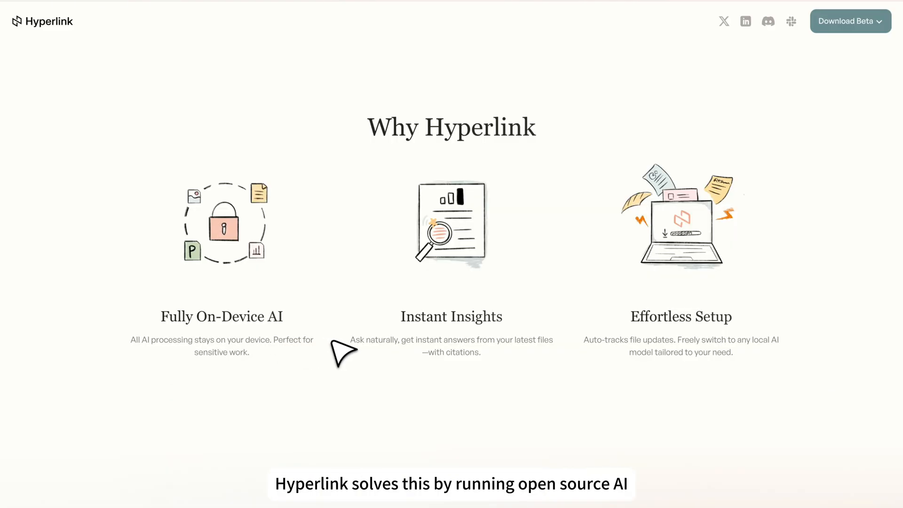
mouse_move(500, 343)
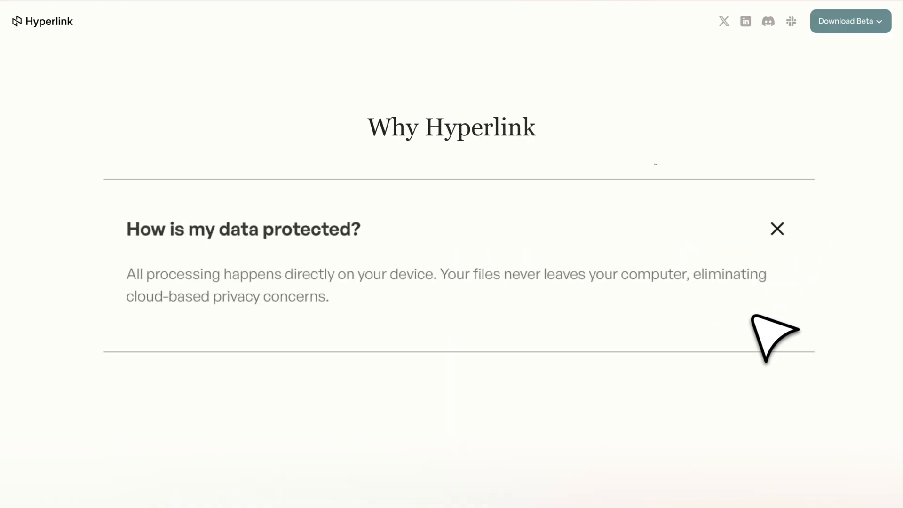
Close the 'How is my data protected?' answer and reach Uncover Insights, Expose Nothing.
left_click(777, 228)
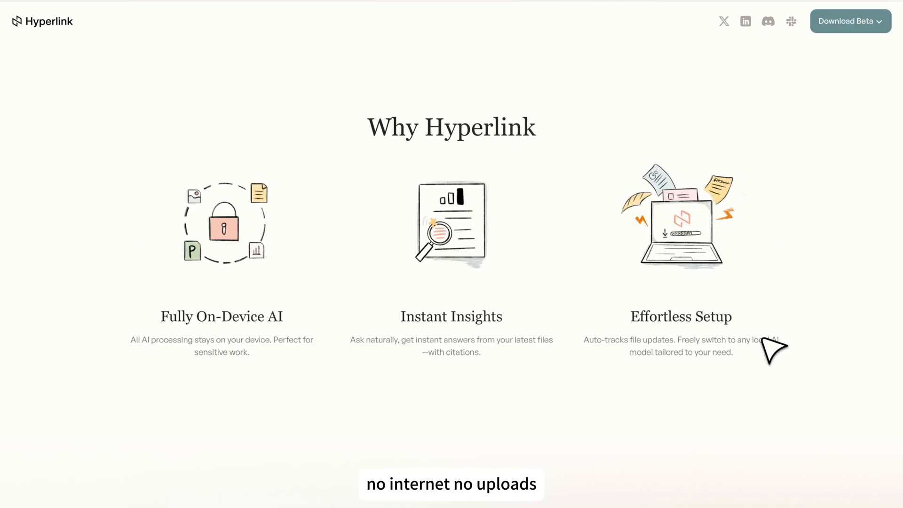
scroll("down", 3)
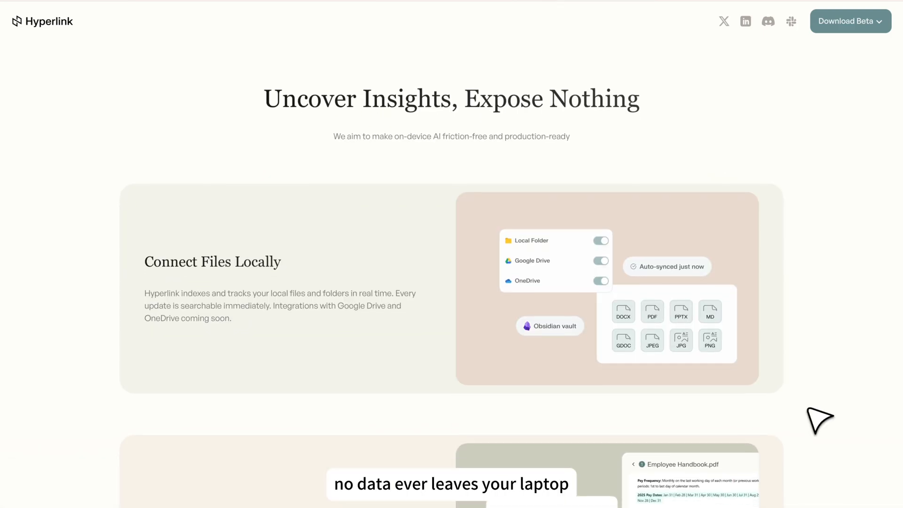
Browse the feature cards down to Search Text Within Images, then return to the homepage top.
scroll("down", 3)
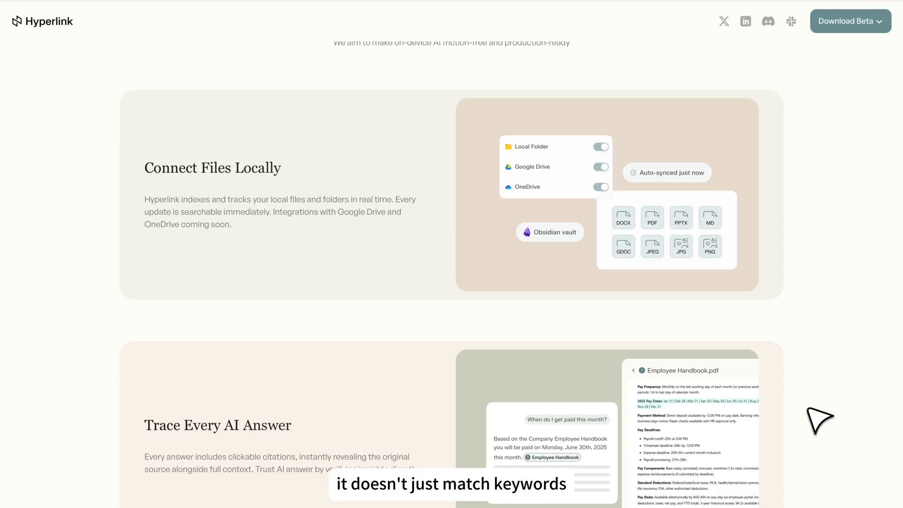
scroll("down", 3)
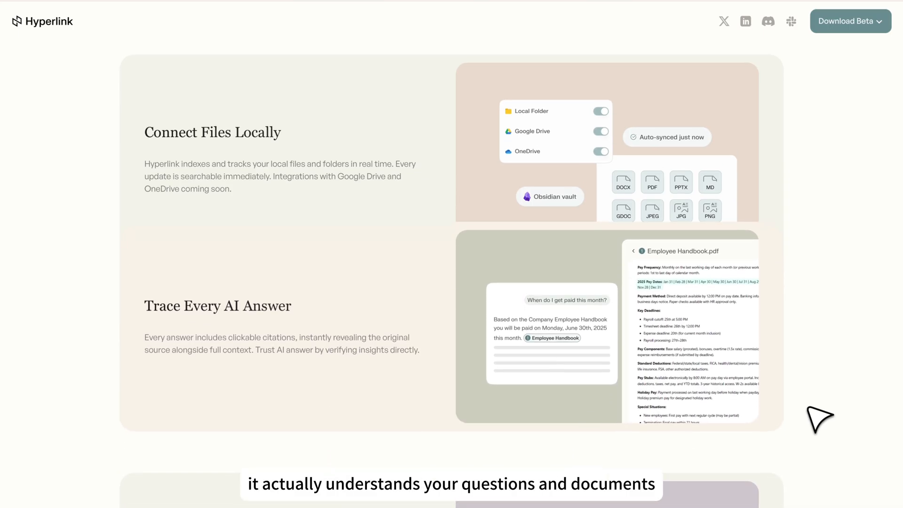
scroll("down", 3)
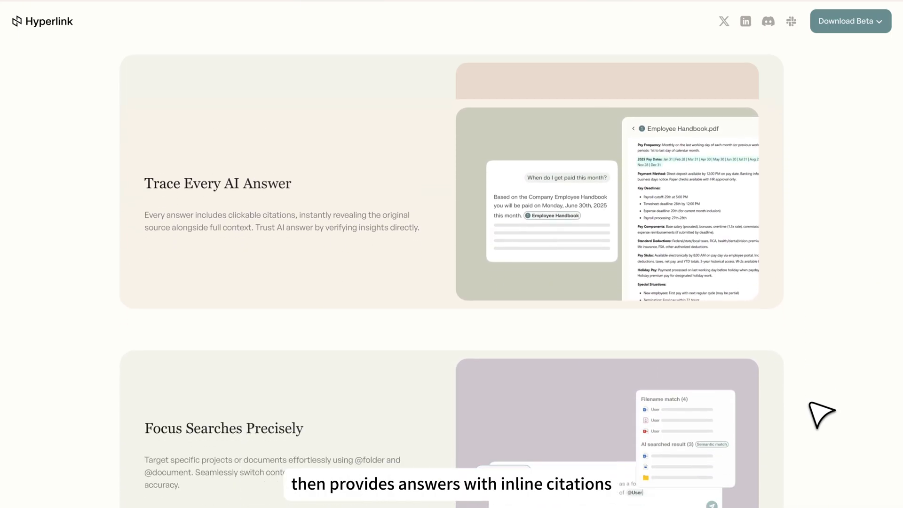
scroll("down", 3)
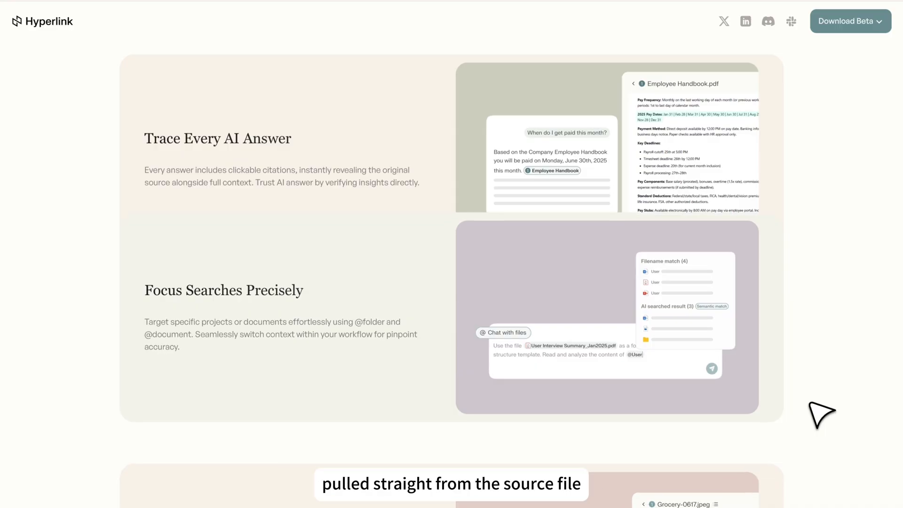
scroll("down", 3)
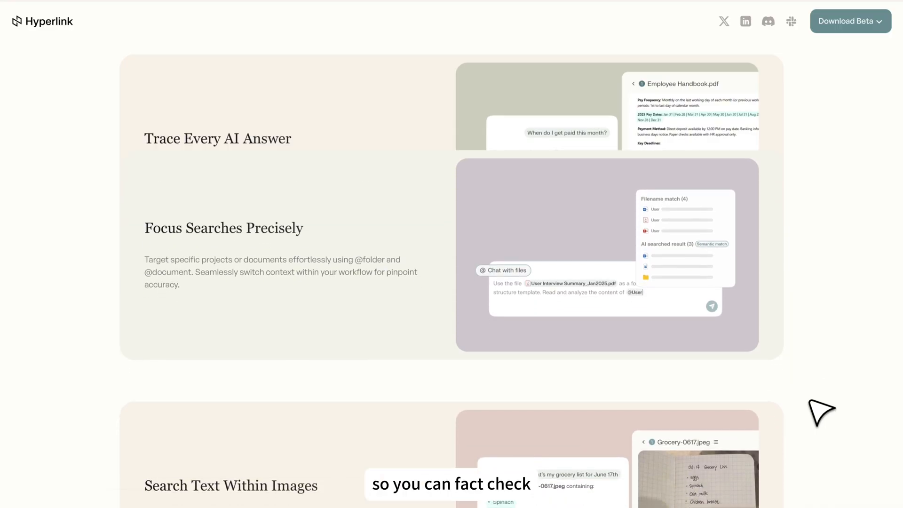
scroll("down", 3)
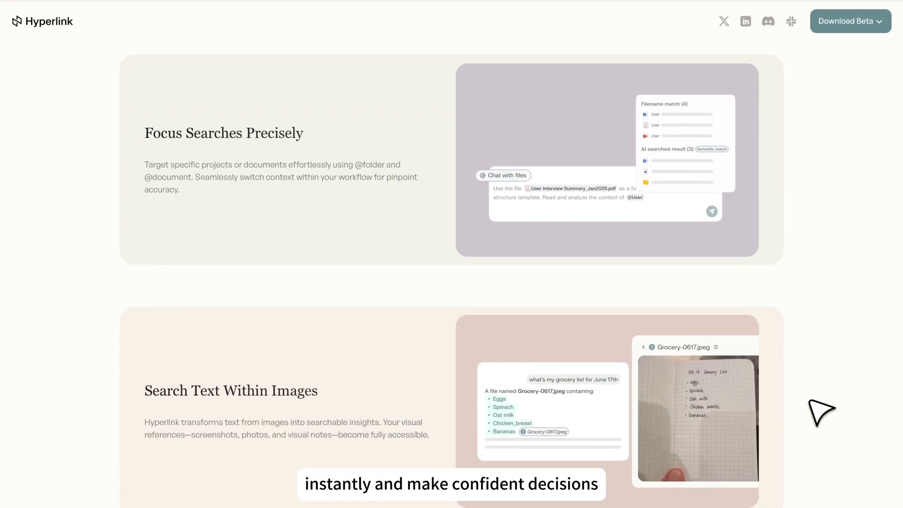
scroll("up", 3)
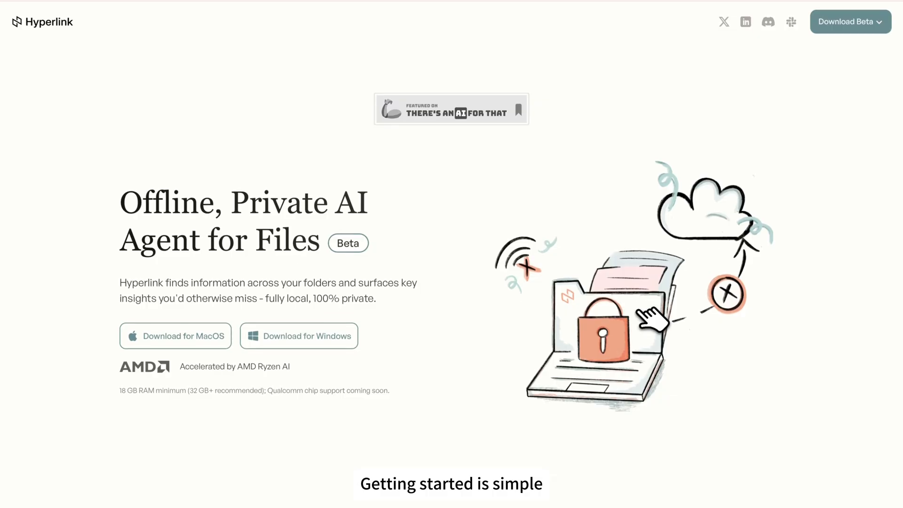
left_click(175, 336)
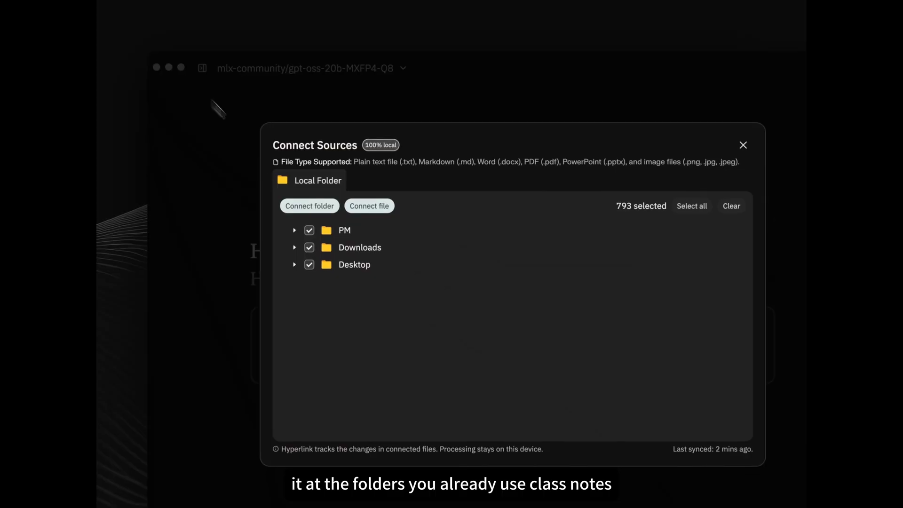
Connect the Alan Vault folder as a local source and dismiss the Sync Complete notice.
left_click(310, 206)
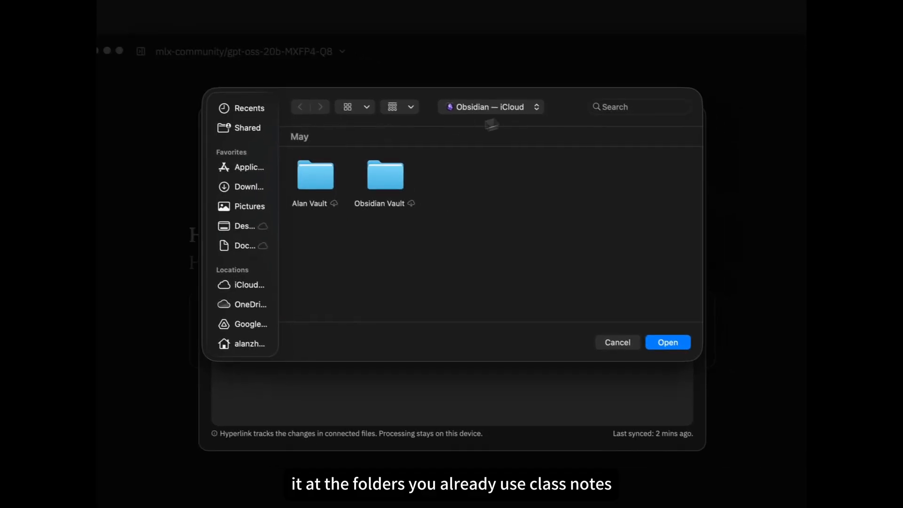
left_click(667, 343)
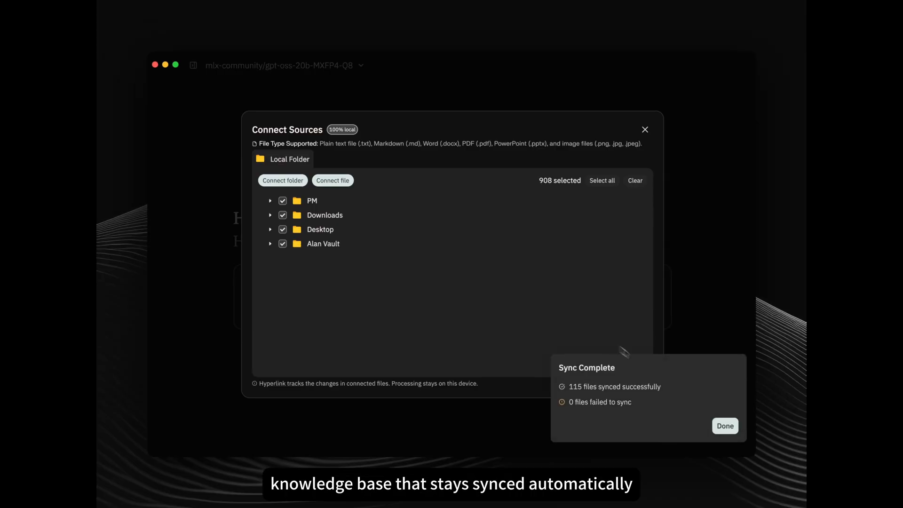
left_click(724, 426)
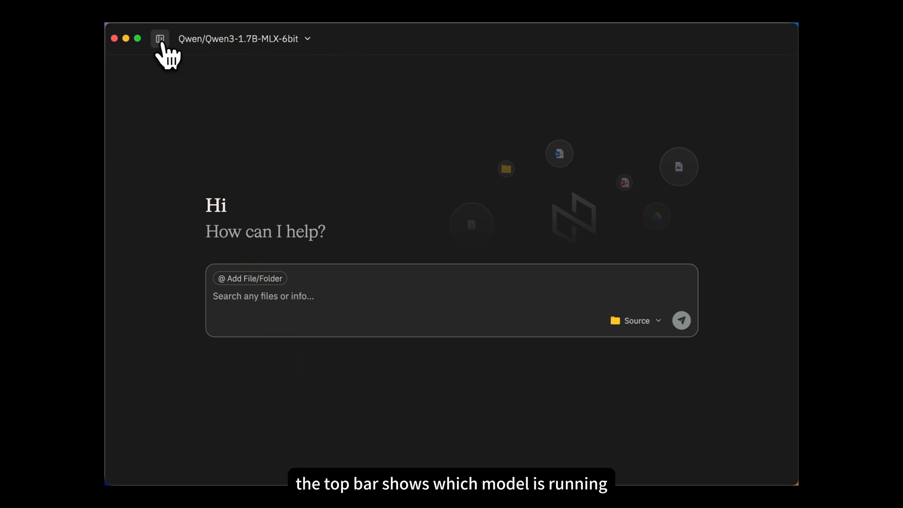
Reveal the sidebar and show My Models with the current Qwen3-1.7B model.
left_click(160, 38)
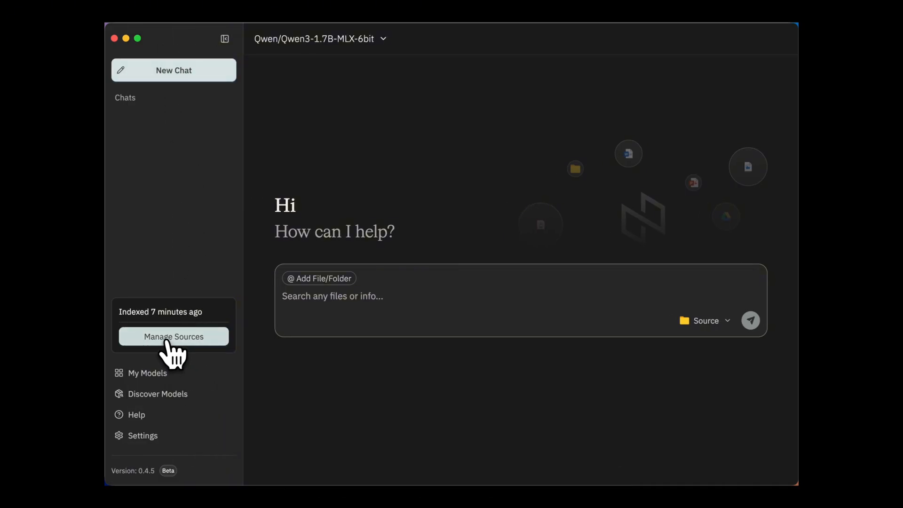
left_click(146, 372)
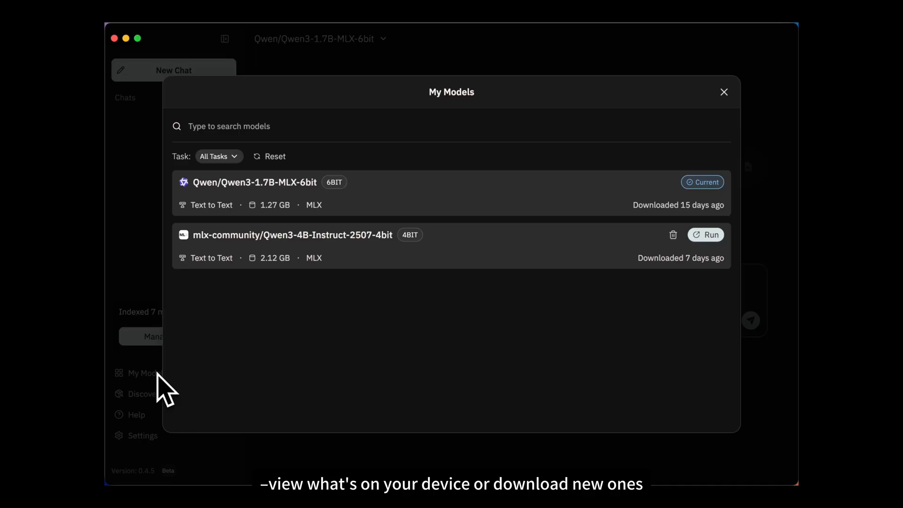
Browse Discover Models and view the Qwen3-4B-Instruct details, then close the model browser.
left_click(141, 393)
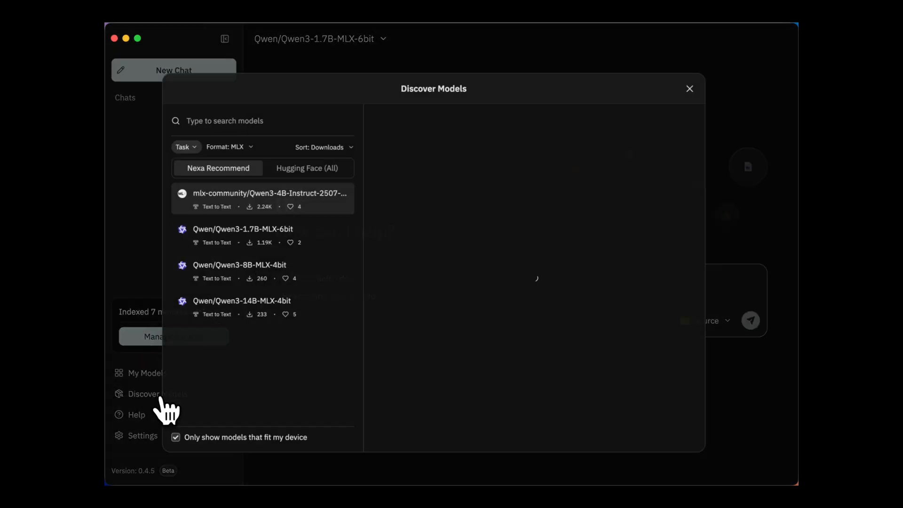
left_click(269, 198)
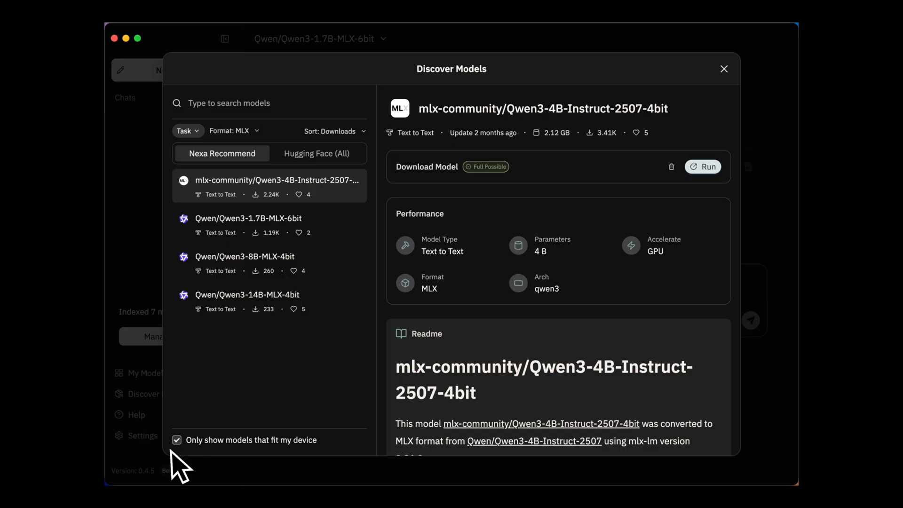
left_click(724, 68)
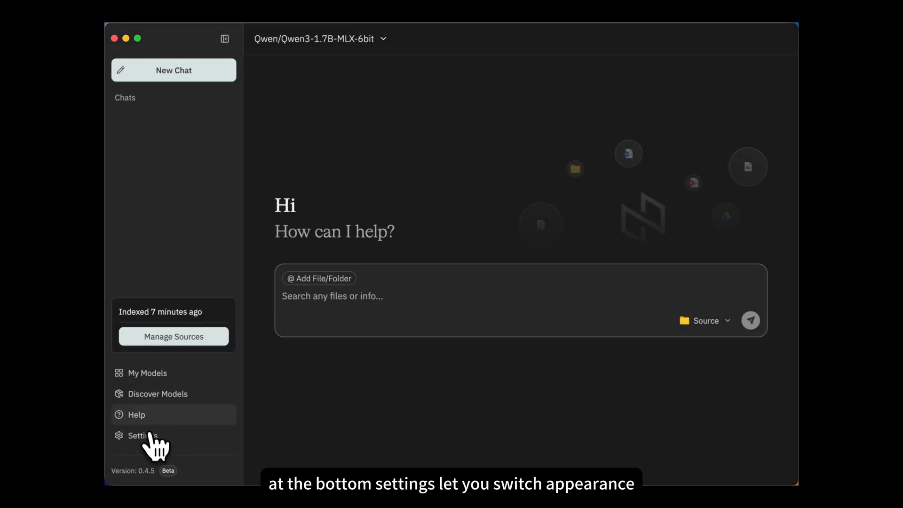
Review the Appearance and Update pages in the app settings.
left_click(141, 435)
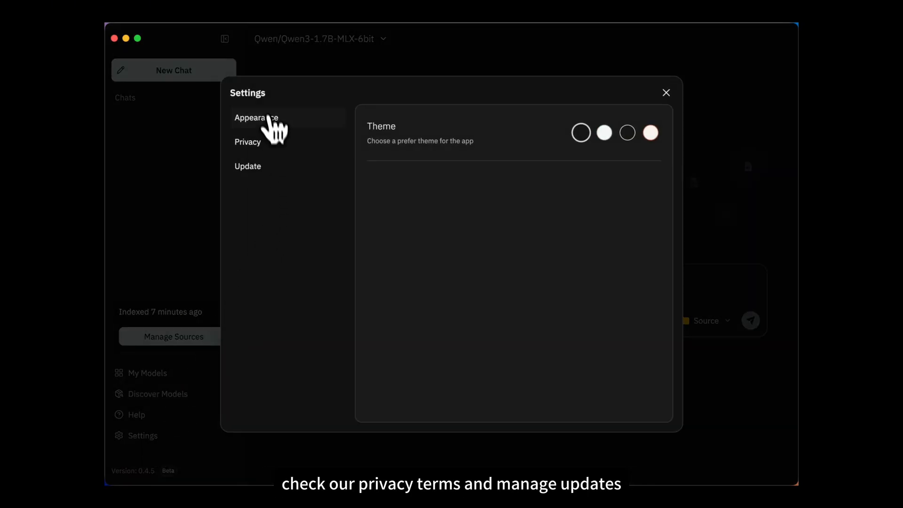
left_click(248, 166)
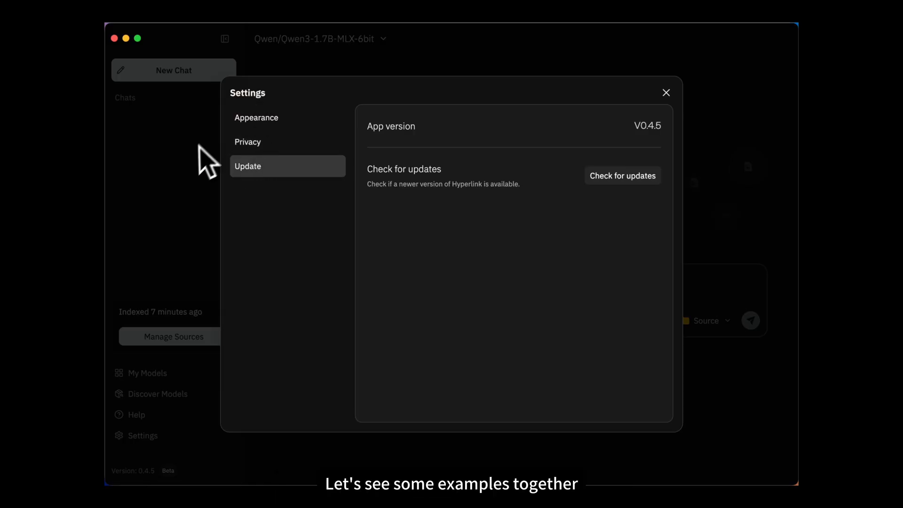
left_click(666, 92)
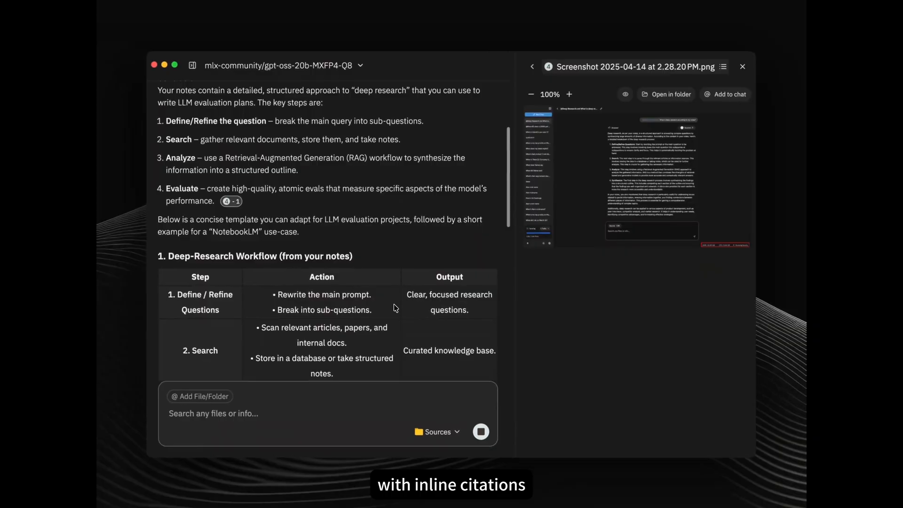
Scroll through the cited deep-research workflow answer beside the screenshot source preview.
scroll("down", 3)
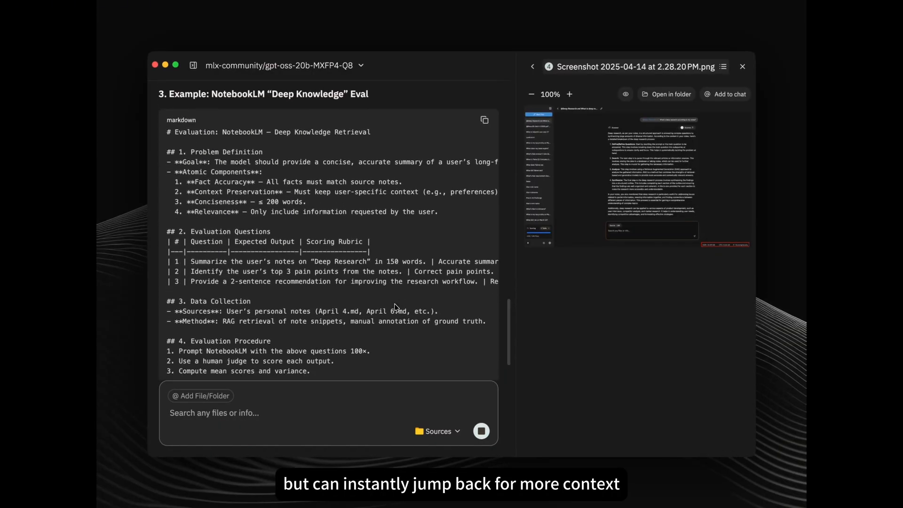
scroll("down", 3)
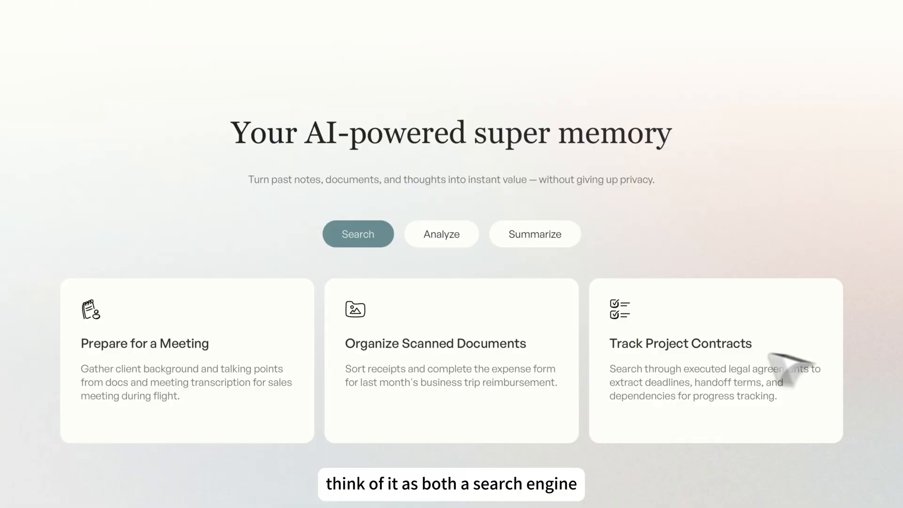
Switch the super memory section to its Analyze, then Summarize use-case examples.
left_click(441, 233)
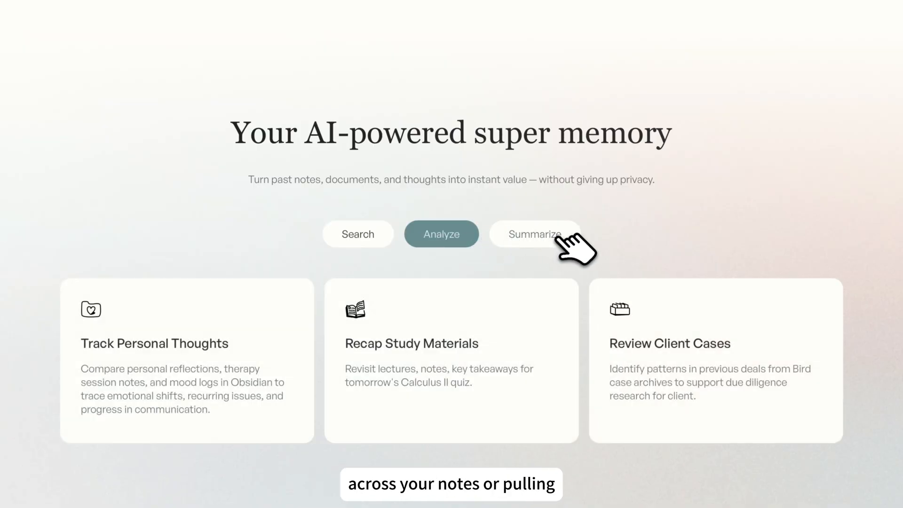
left_click(534, 233)
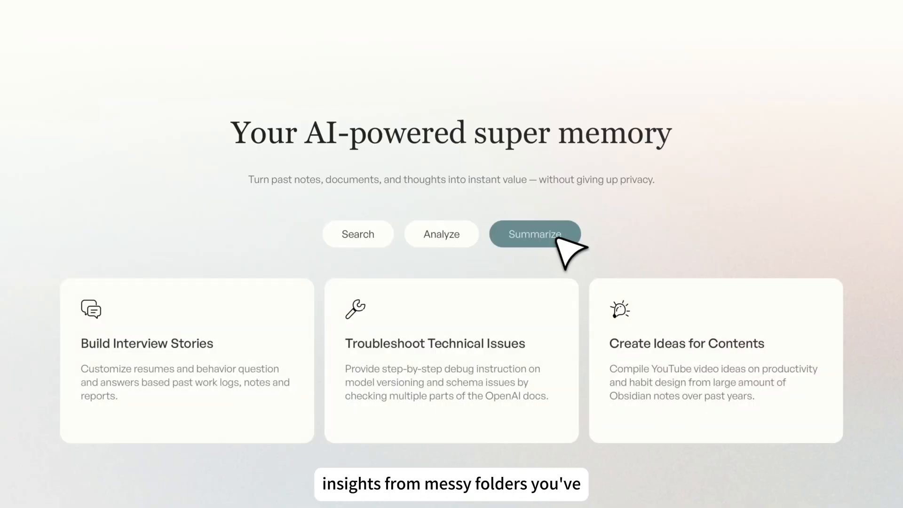